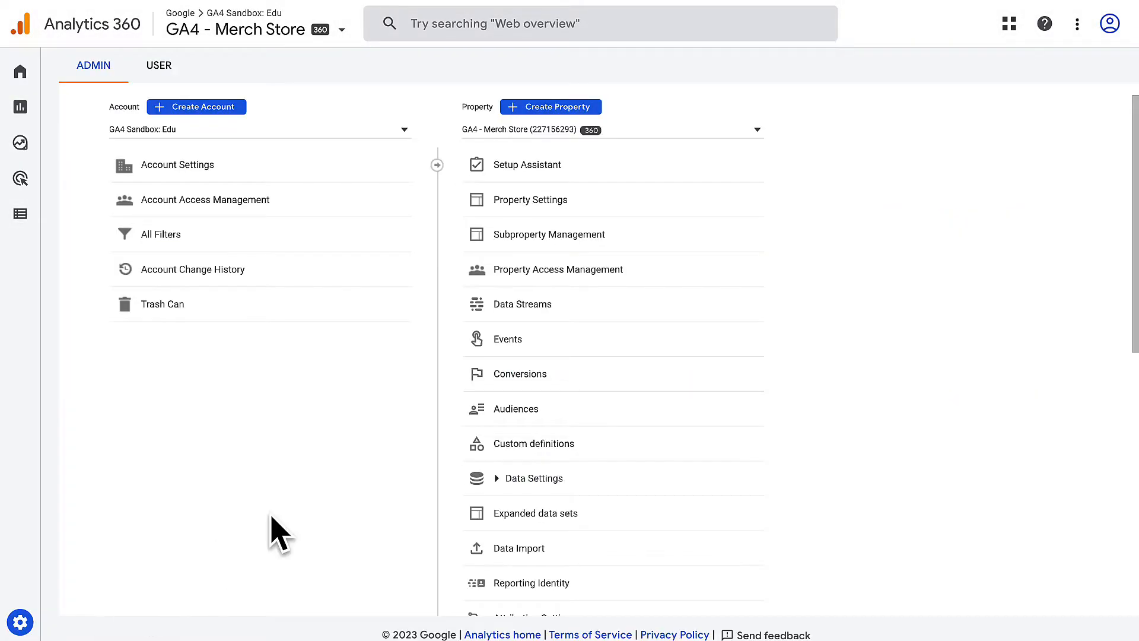
Reach the Define internal traffic option via Data Streams and the full tag settings list
left_click(522, 303)
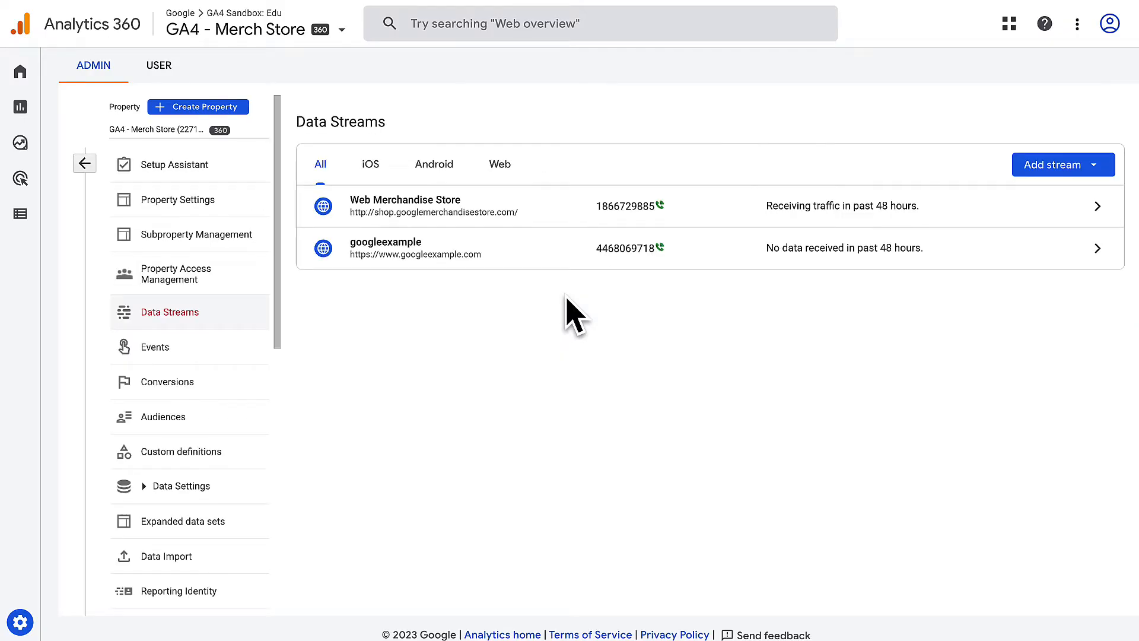
mouse_move(1098, 218)
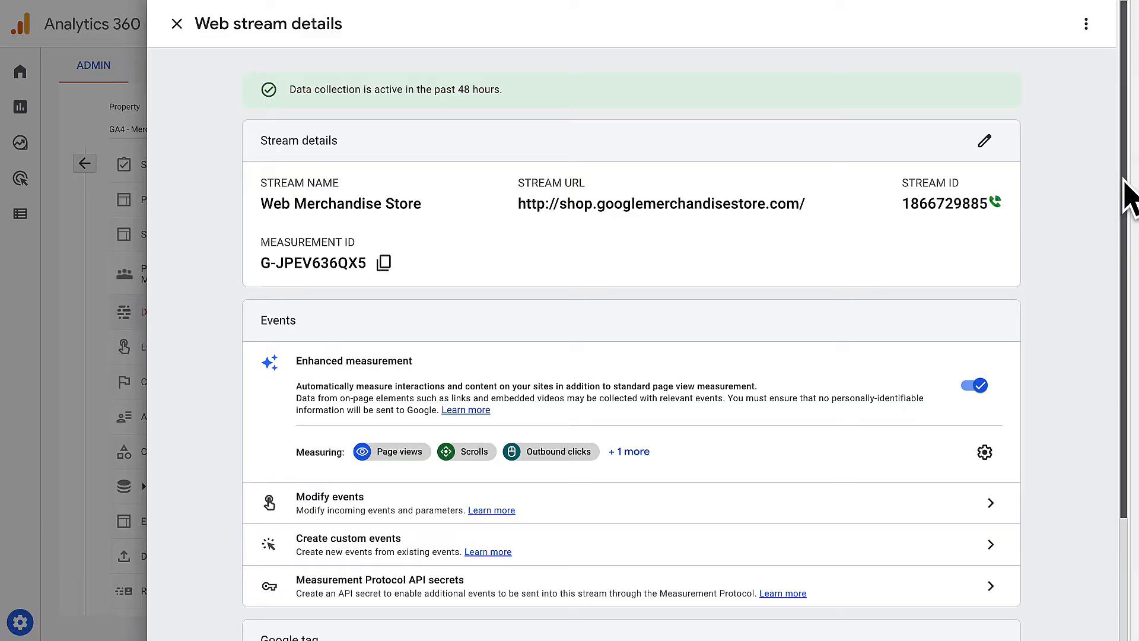
scroll("down", 3)
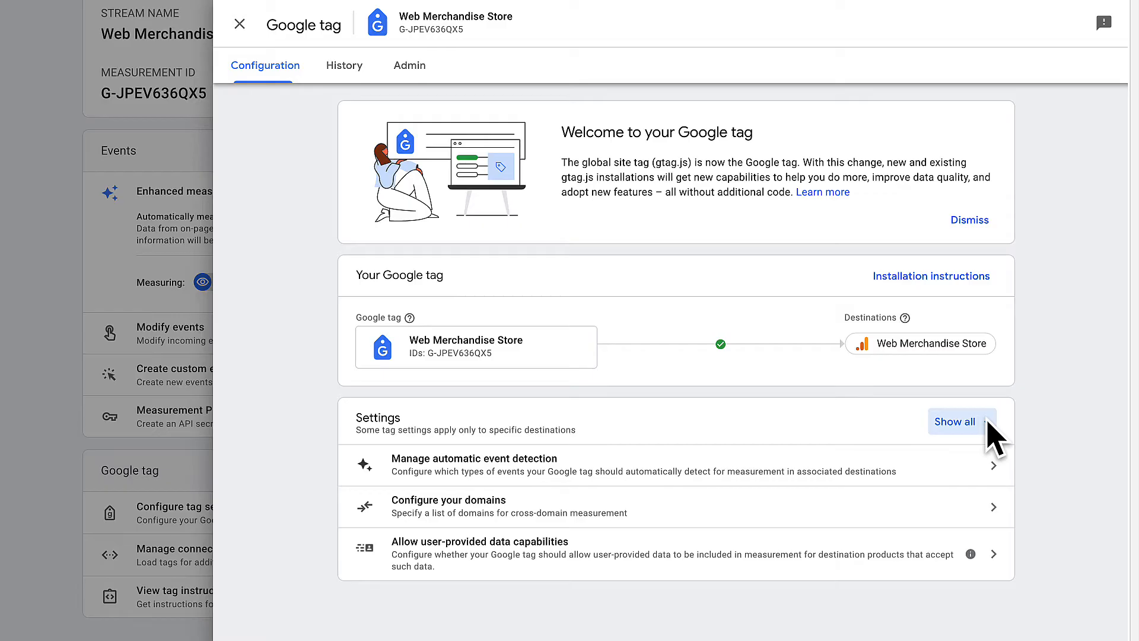
left_click(957, 421)
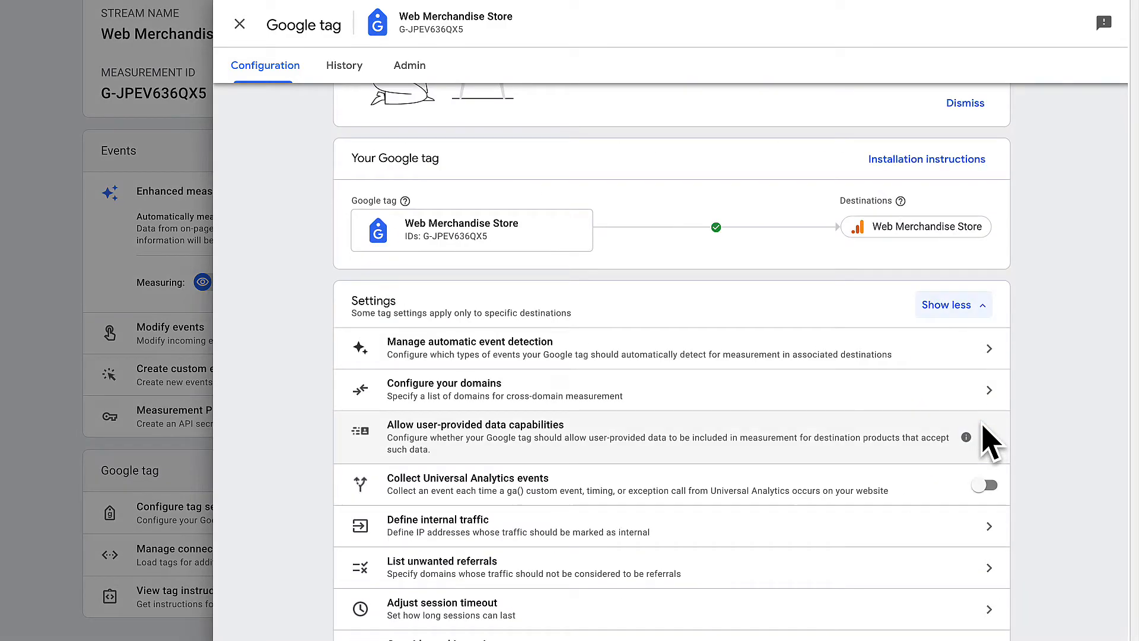
scroll("down", 3)
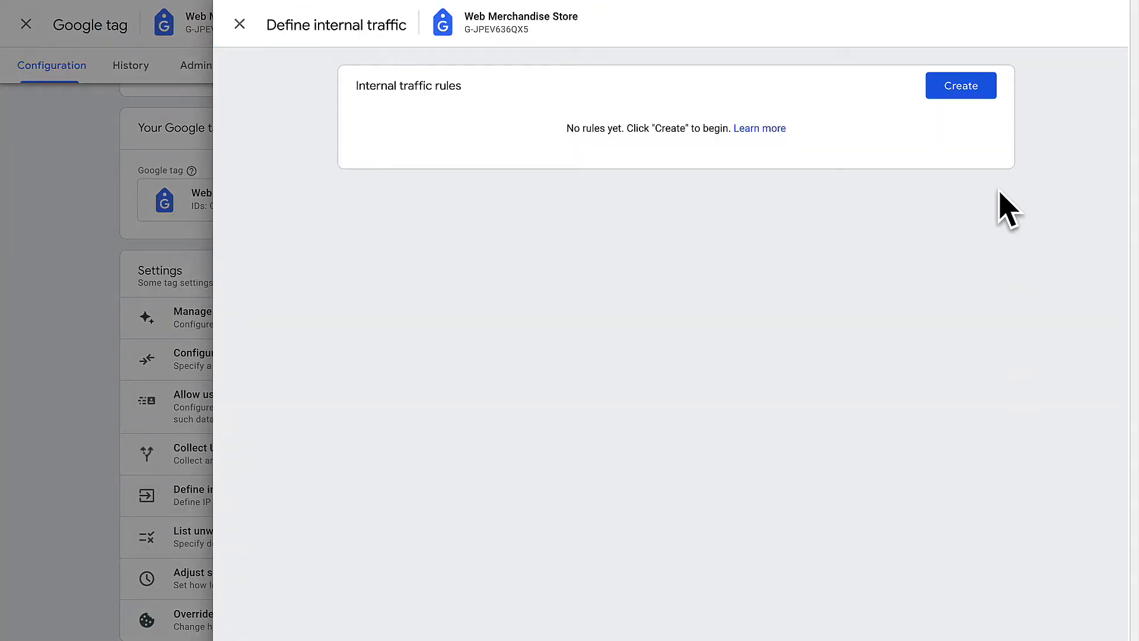
Create a rule named 'Filter out internal traffic' with traffic_type value emea_headquarters
left_click(960, 85)
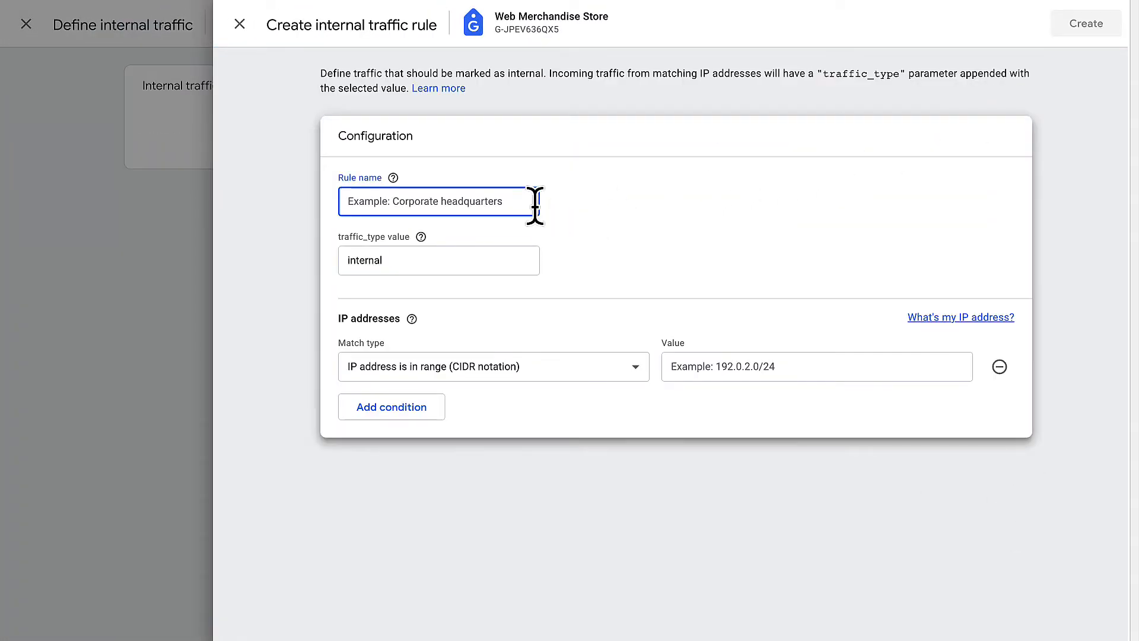
type("Filter out internal traffic")
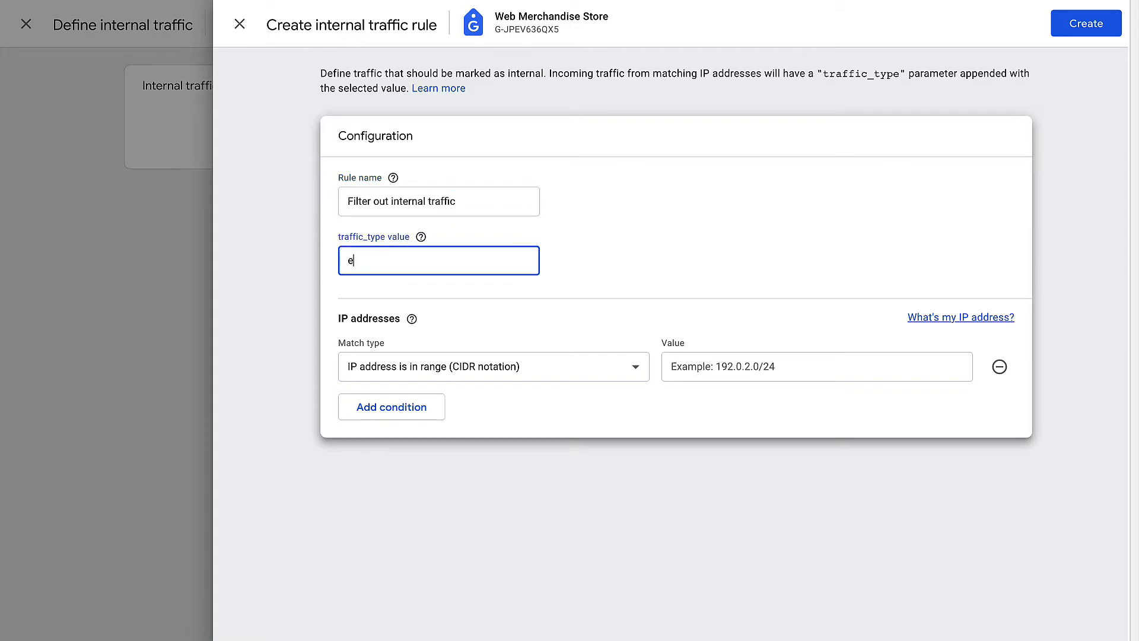
type("mea_headquarters")
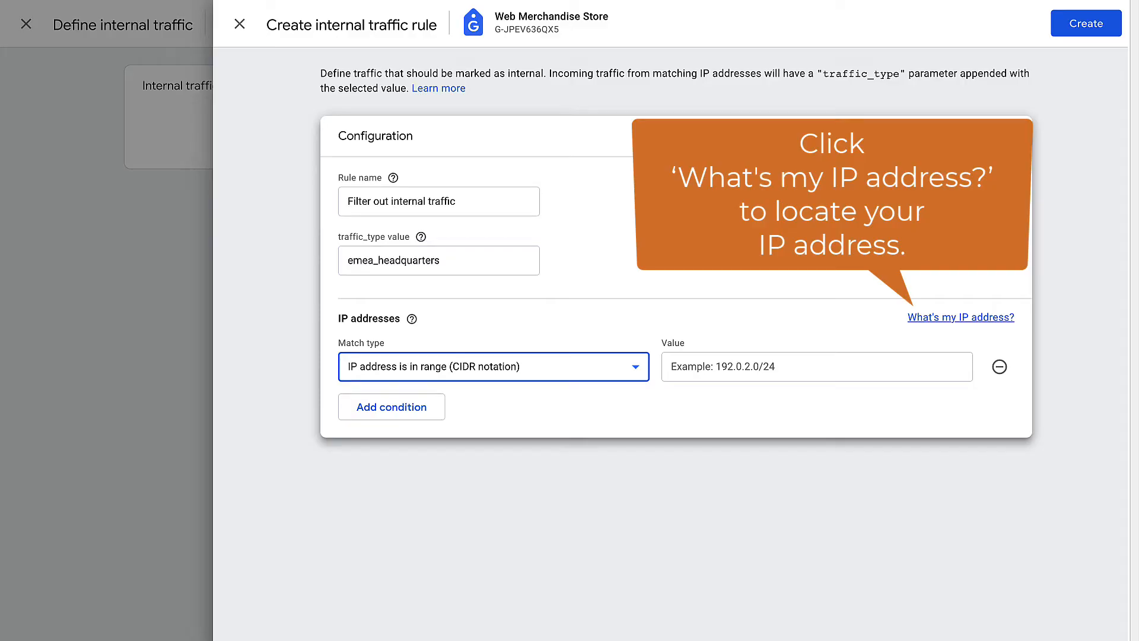
Set the rule's IP range to 192.0.2.0/24 and save the rule
left_click(815, 367)
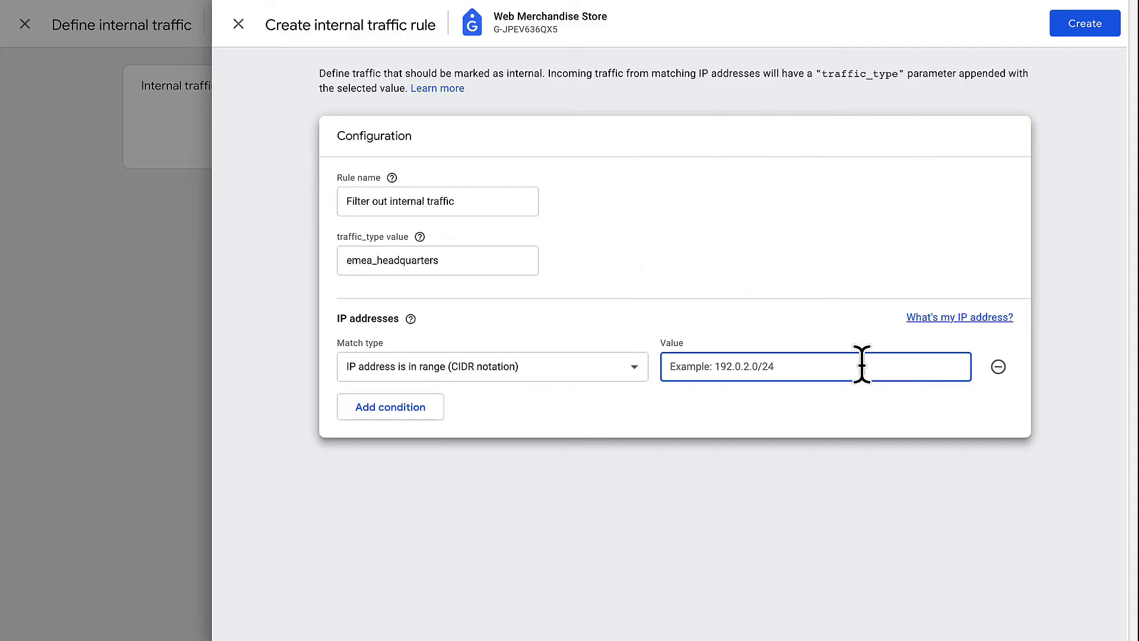
type("192.0.2.0/24")
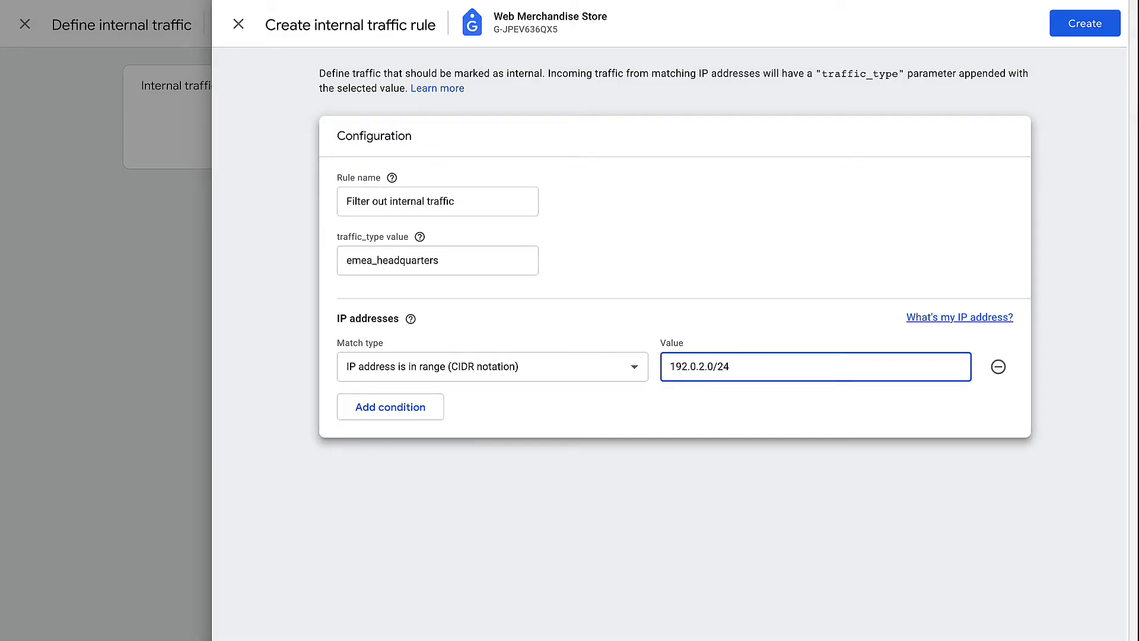
mouse_move(1060, 163)
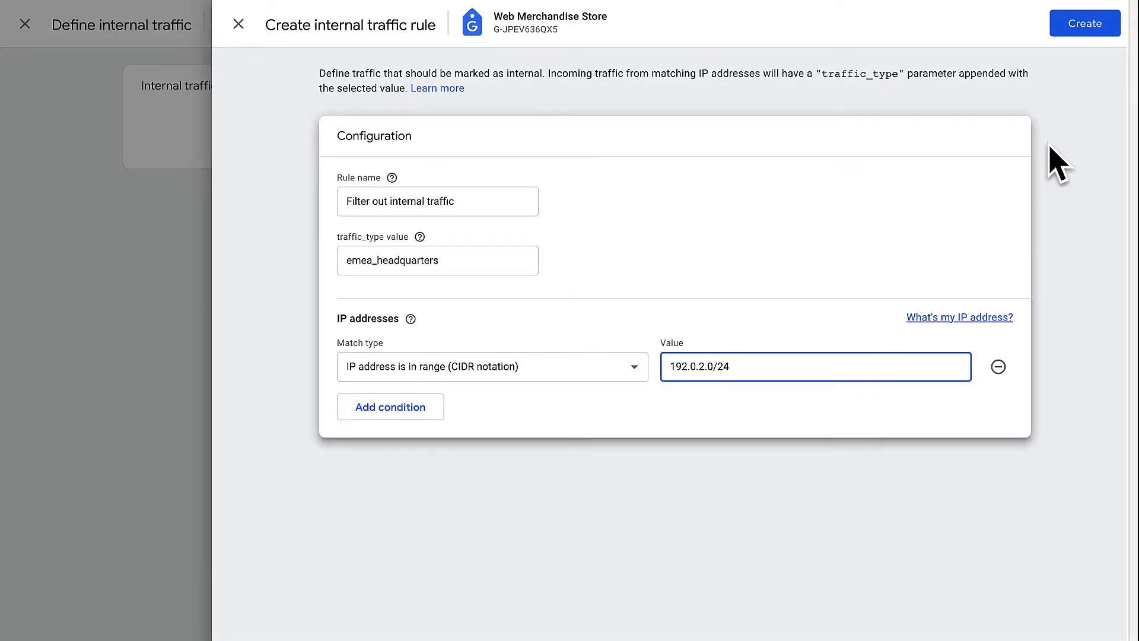
left_click(1085, 24)
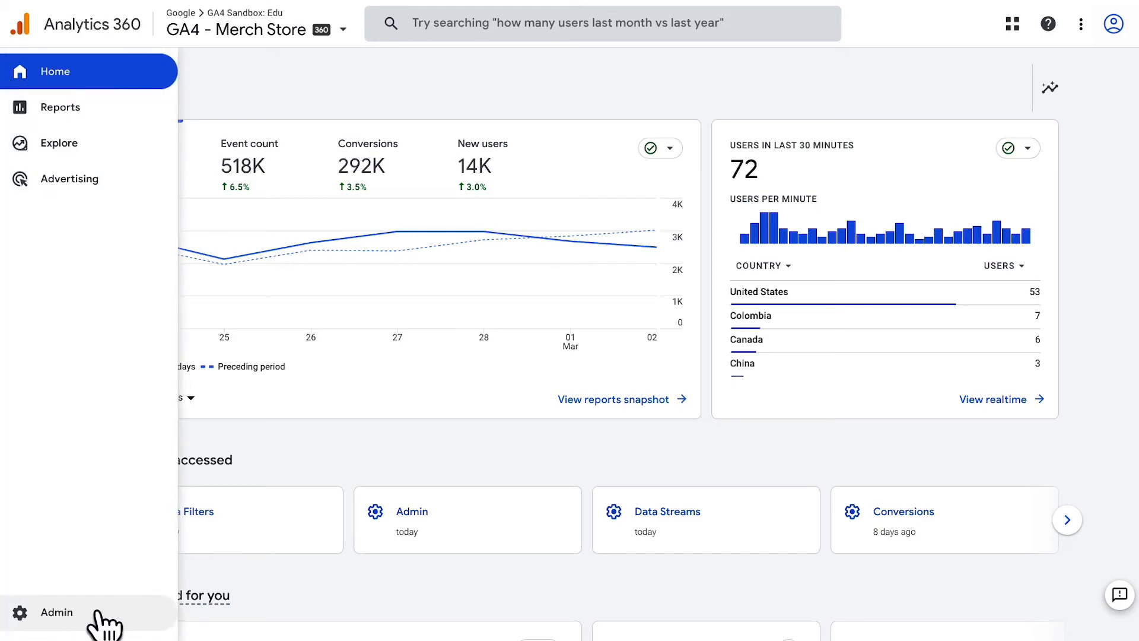
Navigate through Admin and Data Settings to the property's Data Filters list
left_click(56, 612)
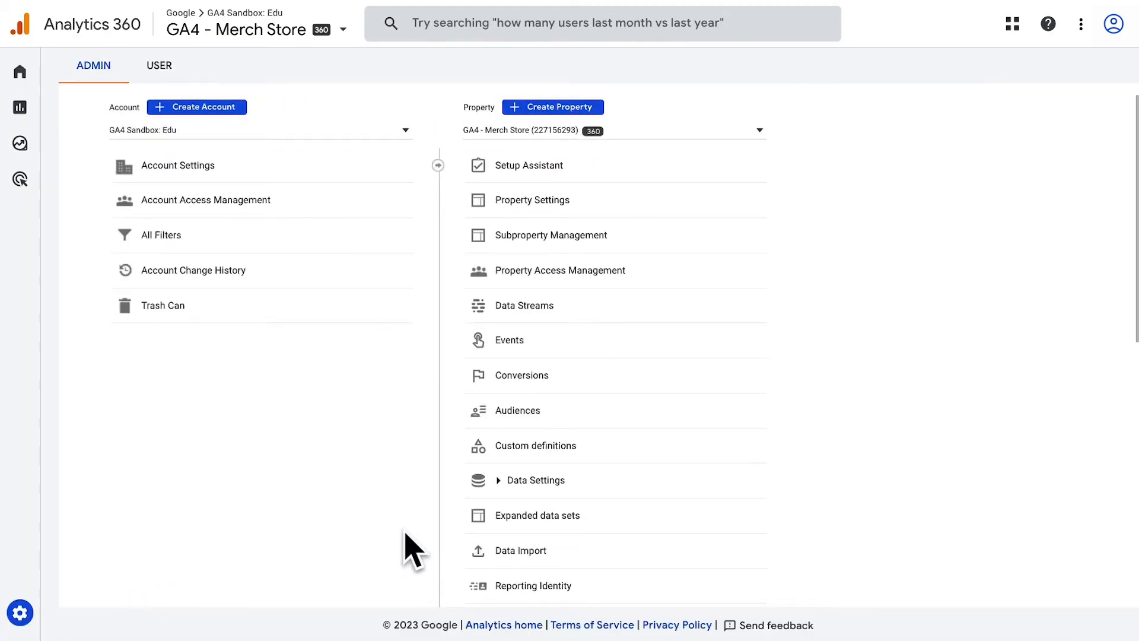
left_click(535, 480)
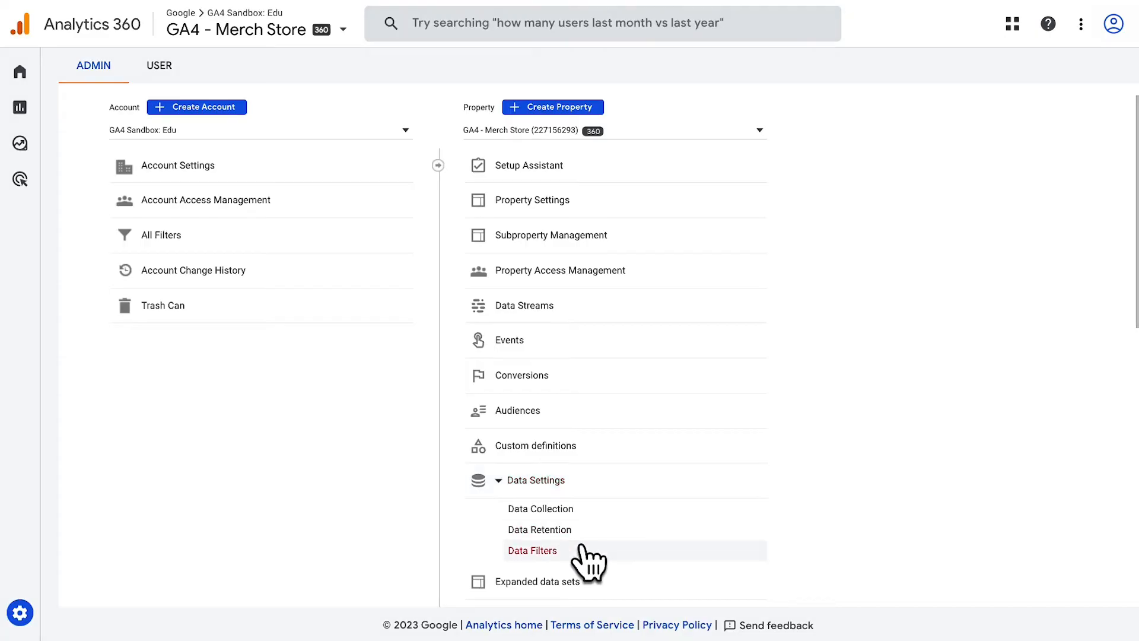
left_click(532, 549)
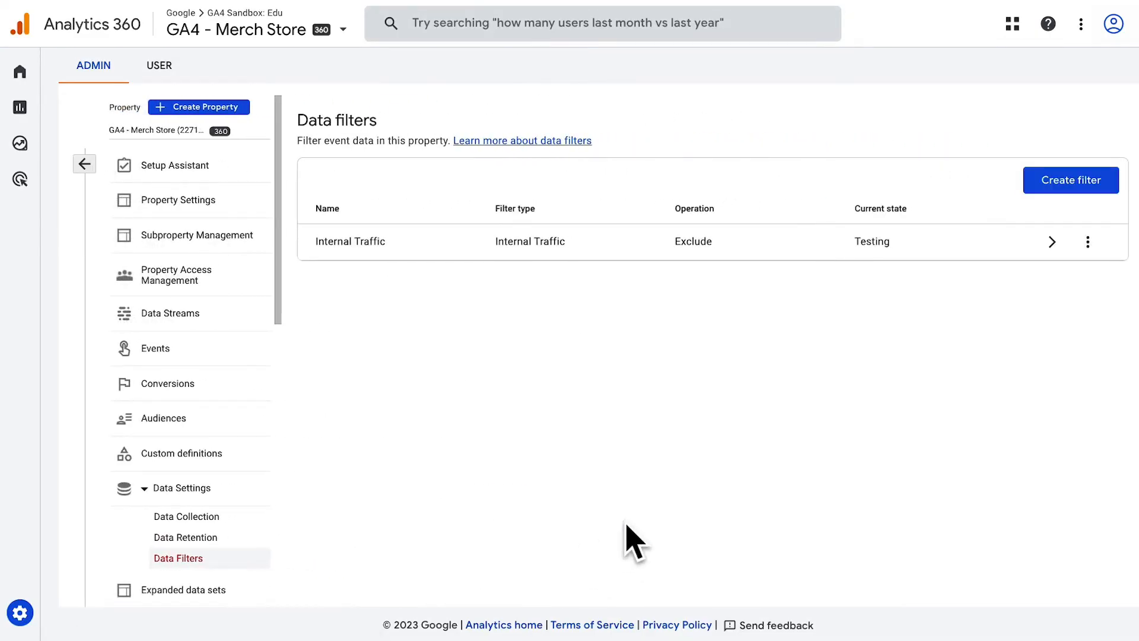
Start an Internal traffic filter named 'Filter out internal EMEA traffic' with Exclude operation
left_click(1069, 180)
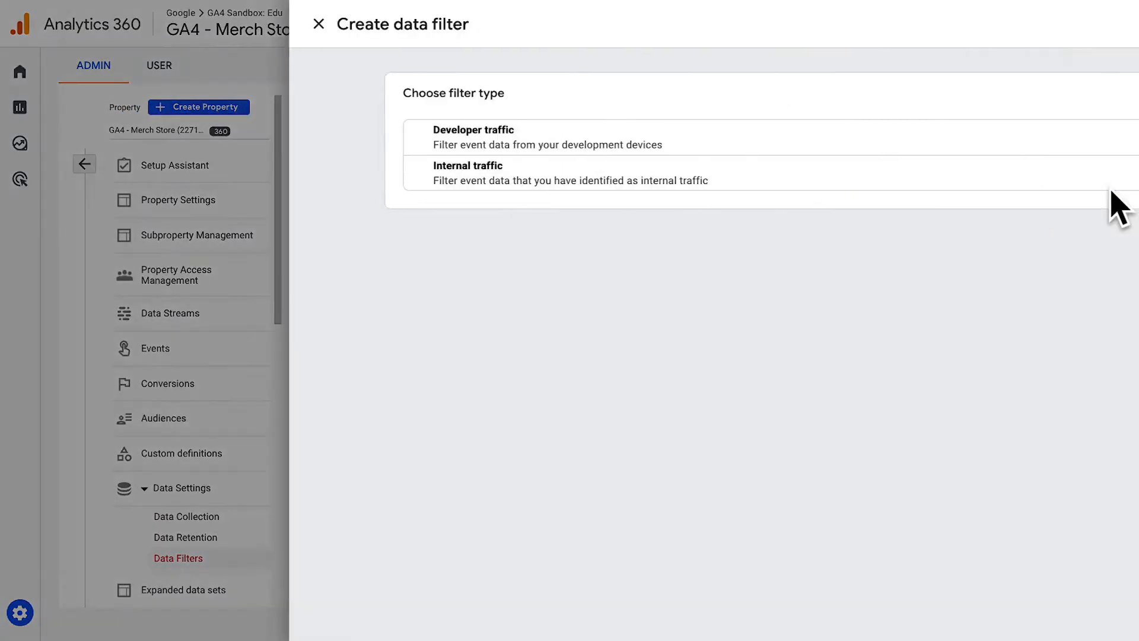
mouse_move(981, 175)
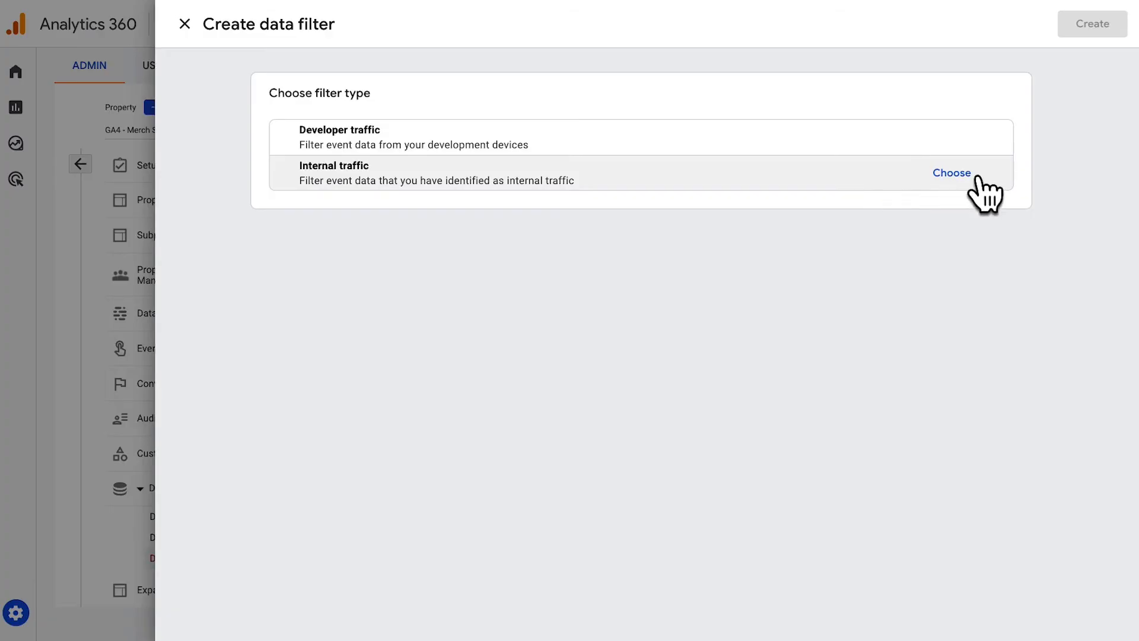
left_click(952, 173)
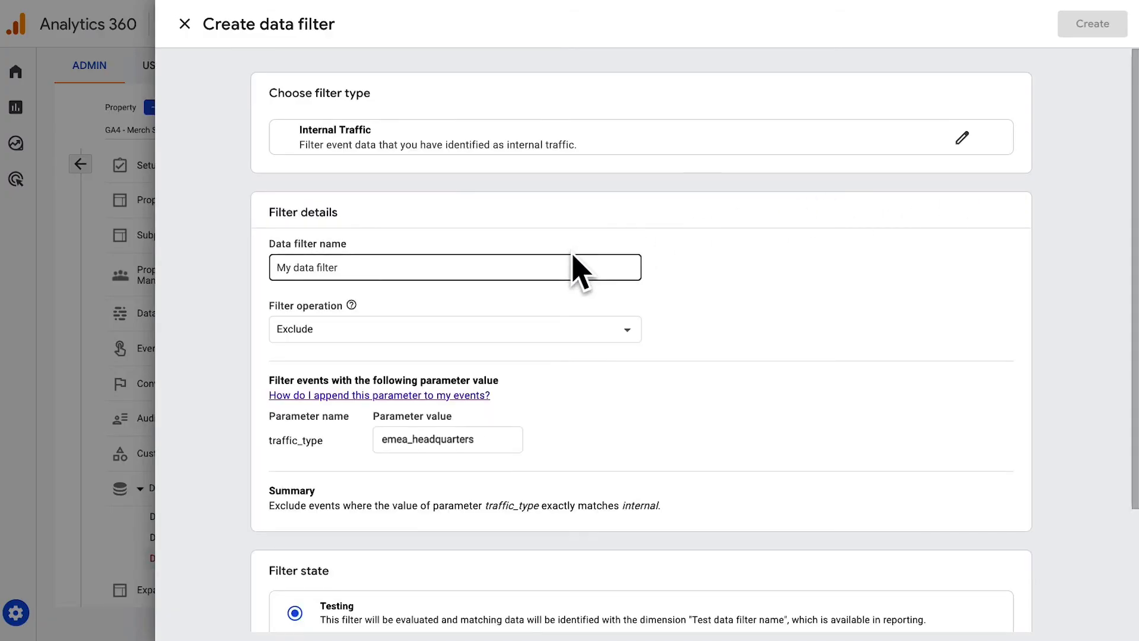
type("Filter out internal")
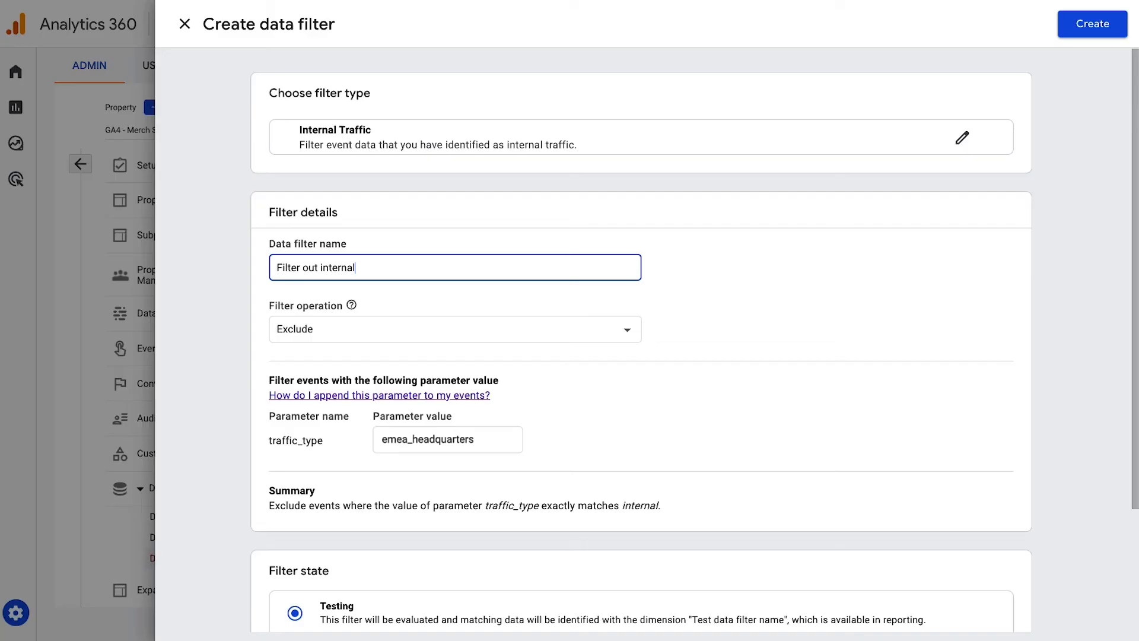
type("EMEA traffic")
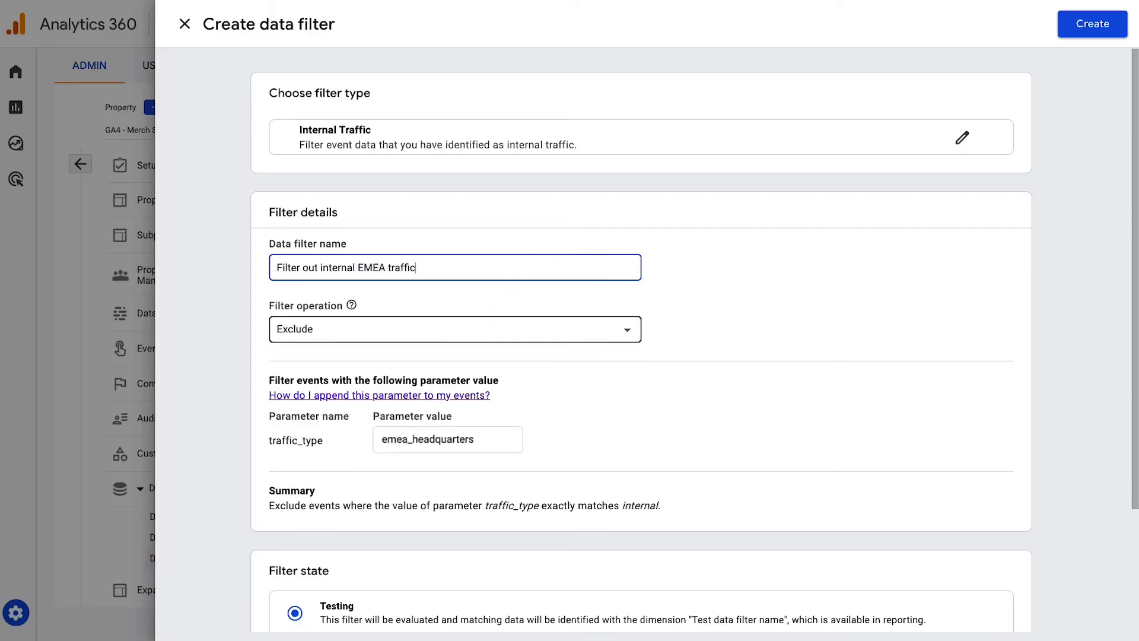
left_click(448, 439)
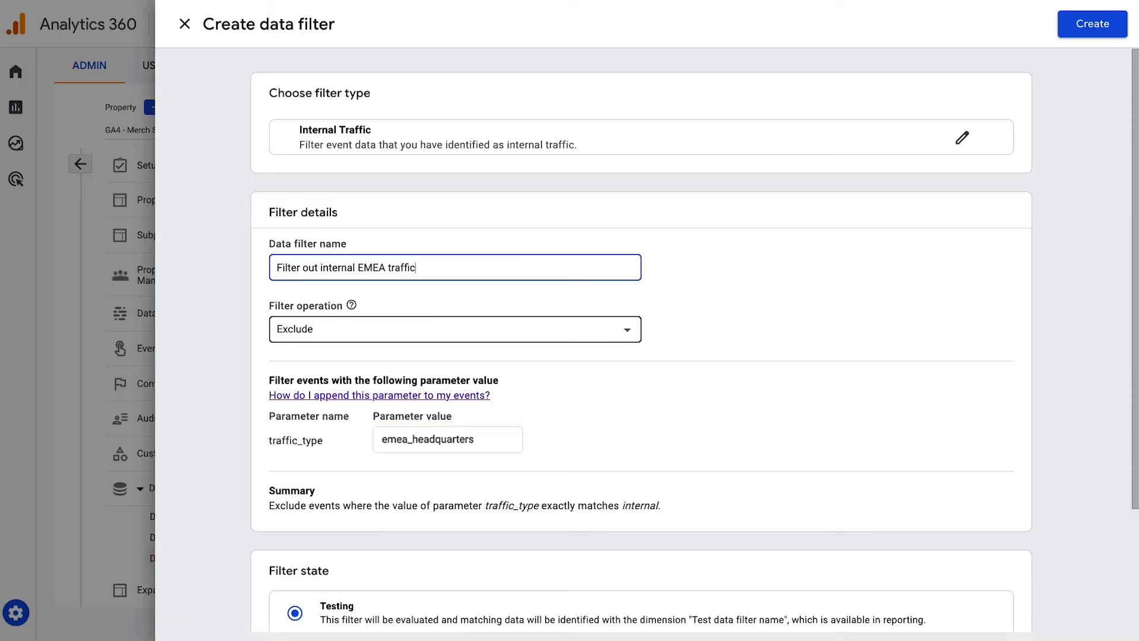
Set the filter state to Active, create it, confirm activation, and return to the filters list
scroll("down", 3)
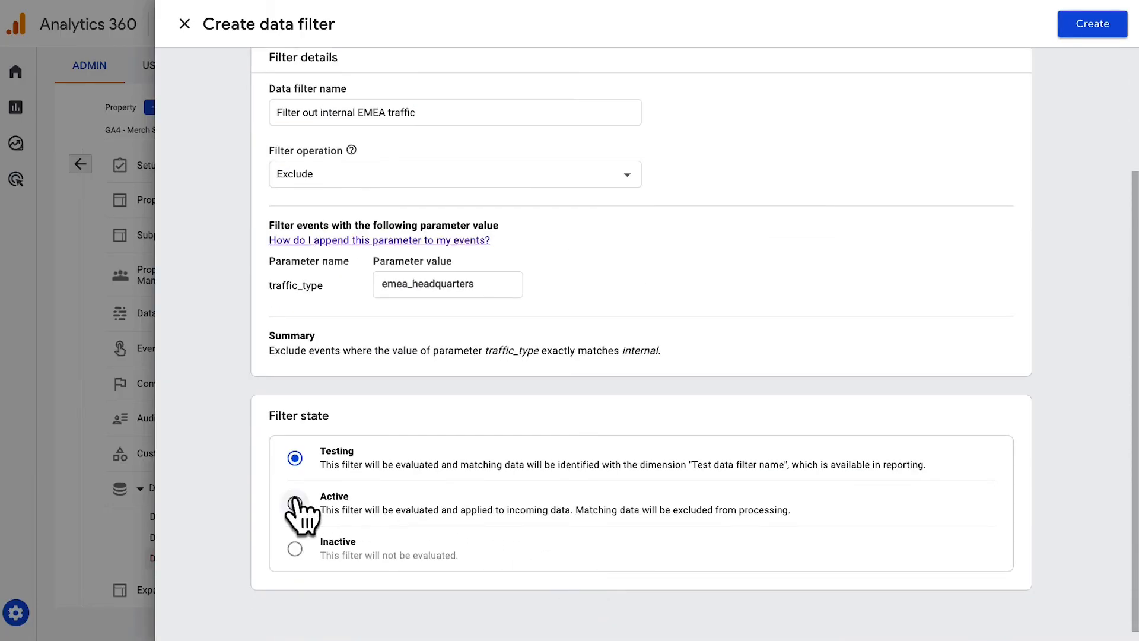
left_click(296, 503)
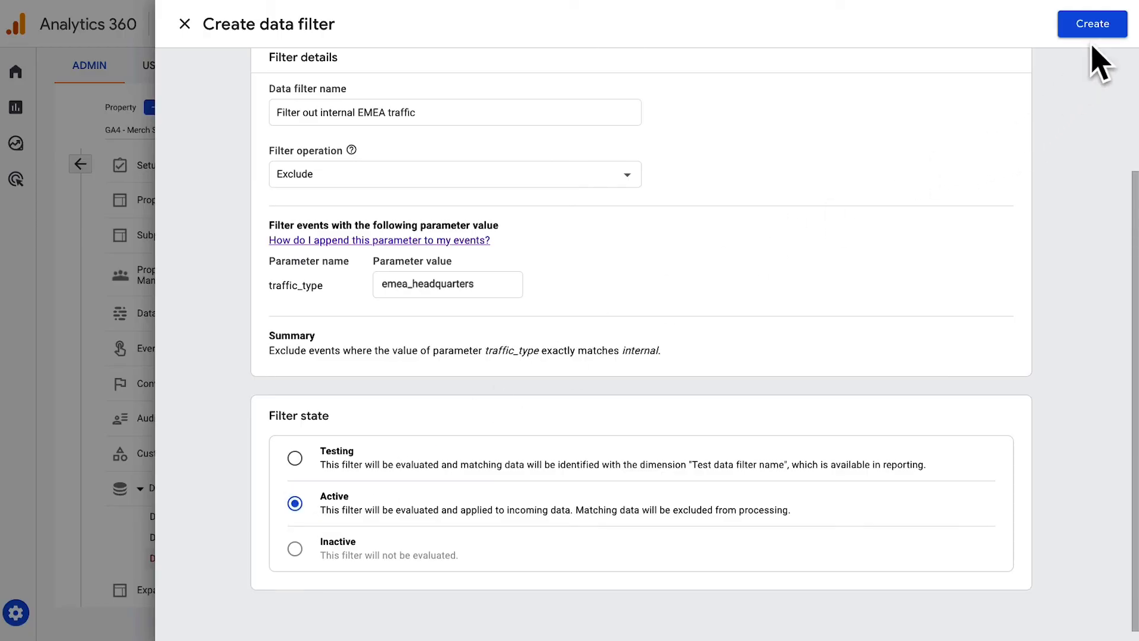
left_click(1091, 24)
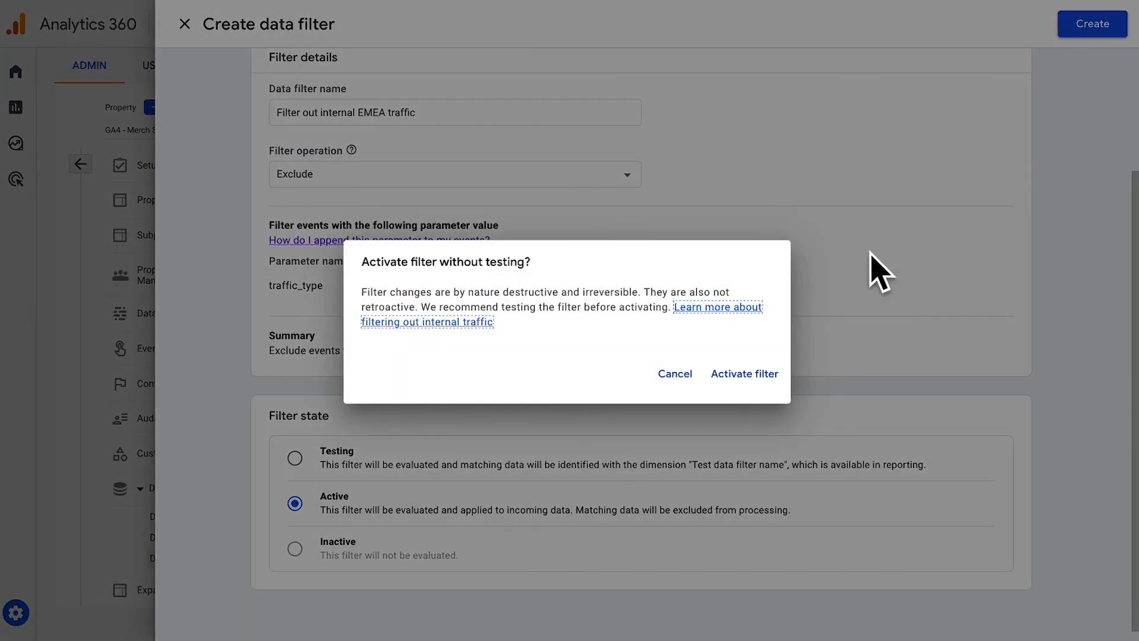
mouse_move(831, 335)
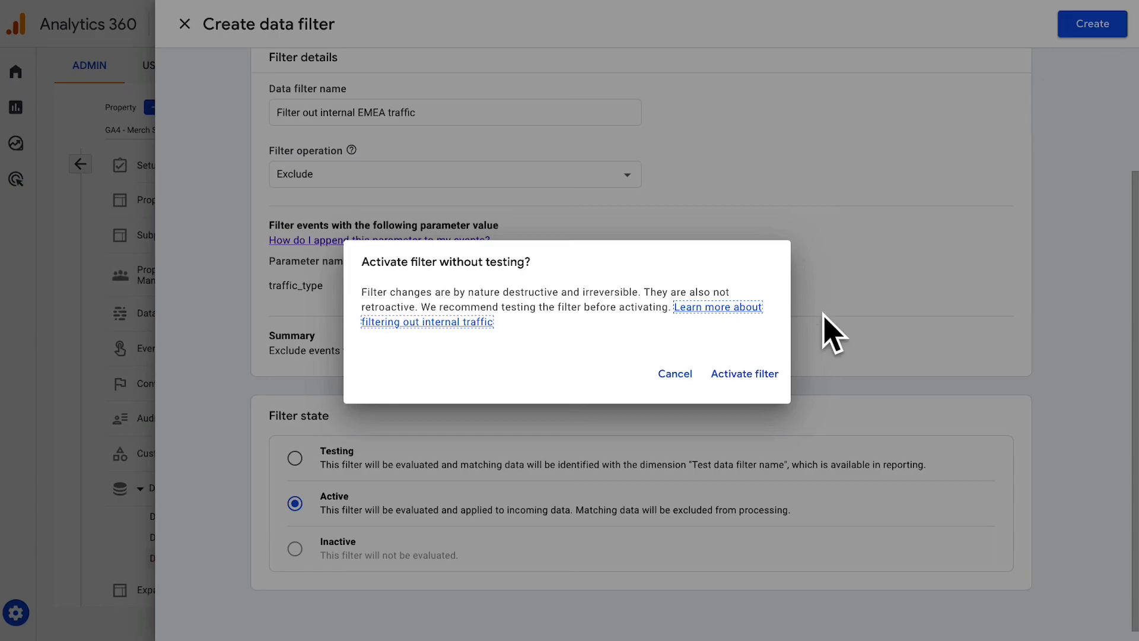
left_click(744, 374)
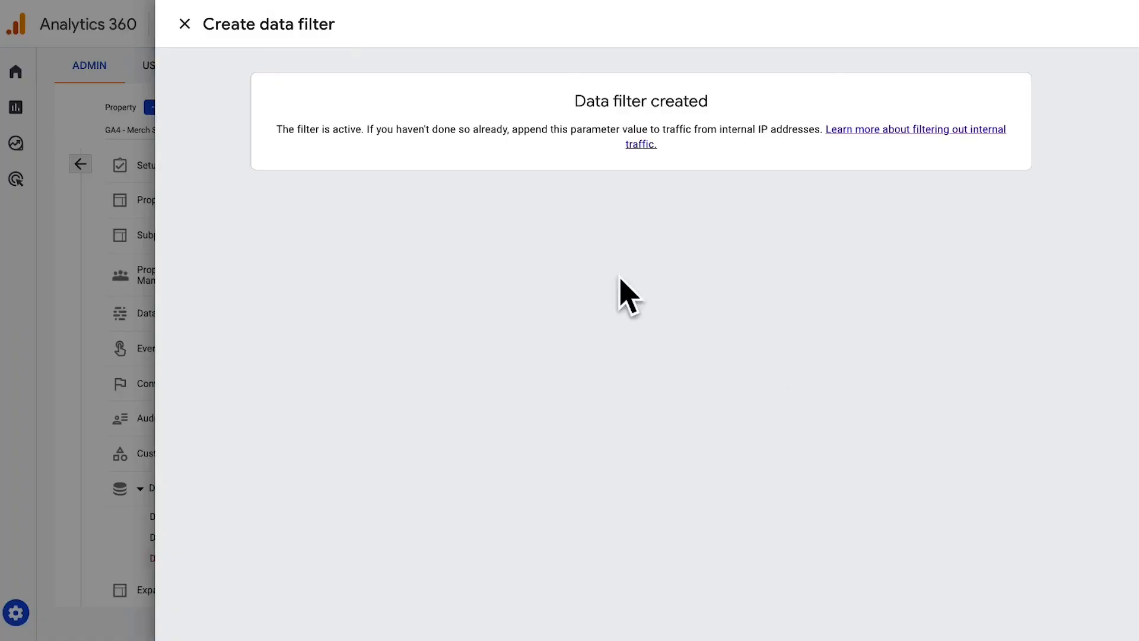
left_click(185, 24)
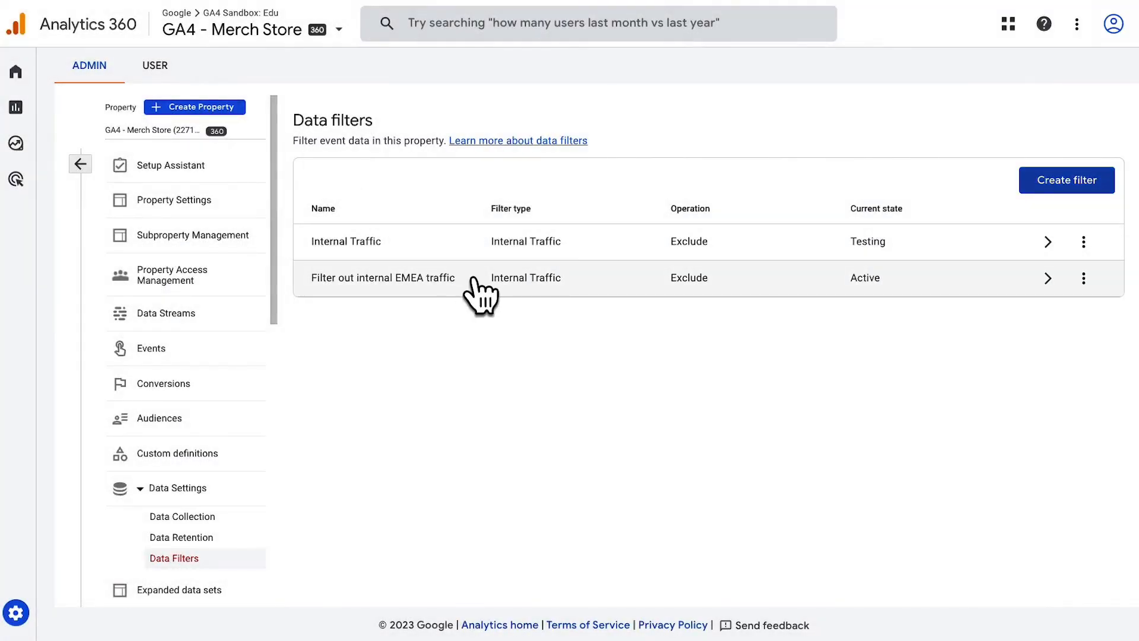